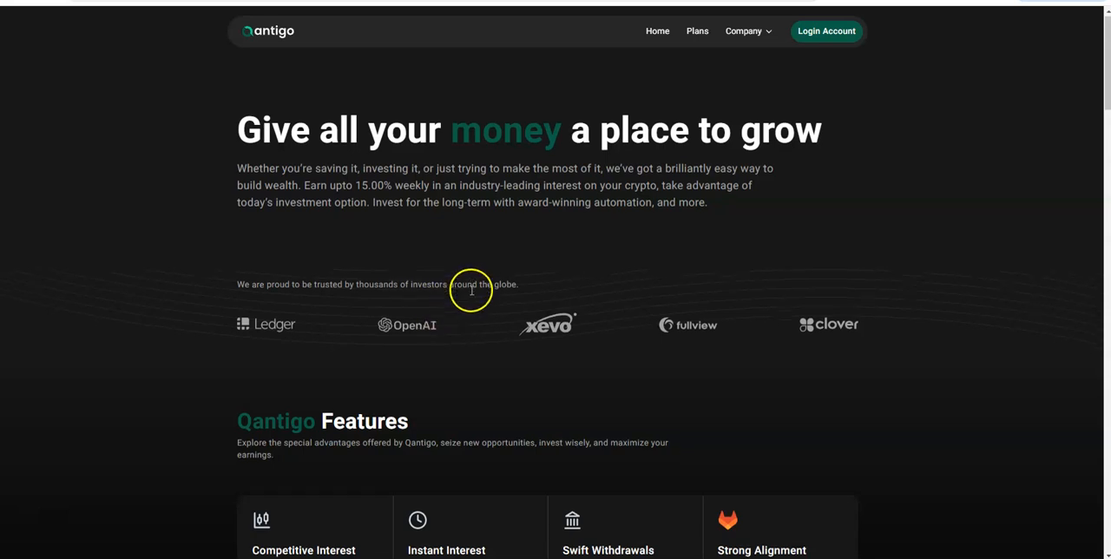
- Scroll down the Qantigo homepage to the QTG-S daily and QTG-X weekly investment plans
scroll(down, 3)
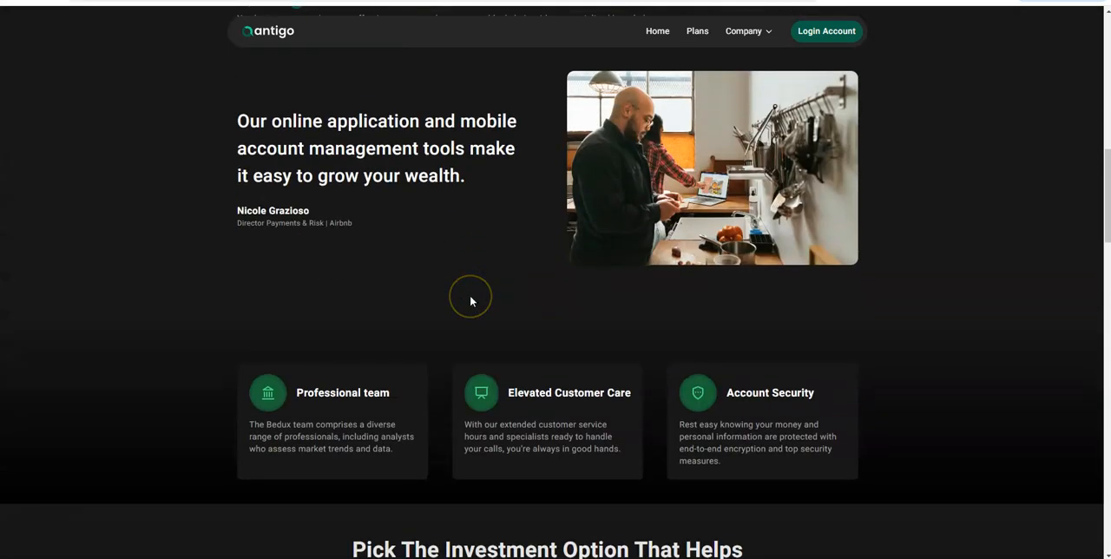
scroll(down, 3)
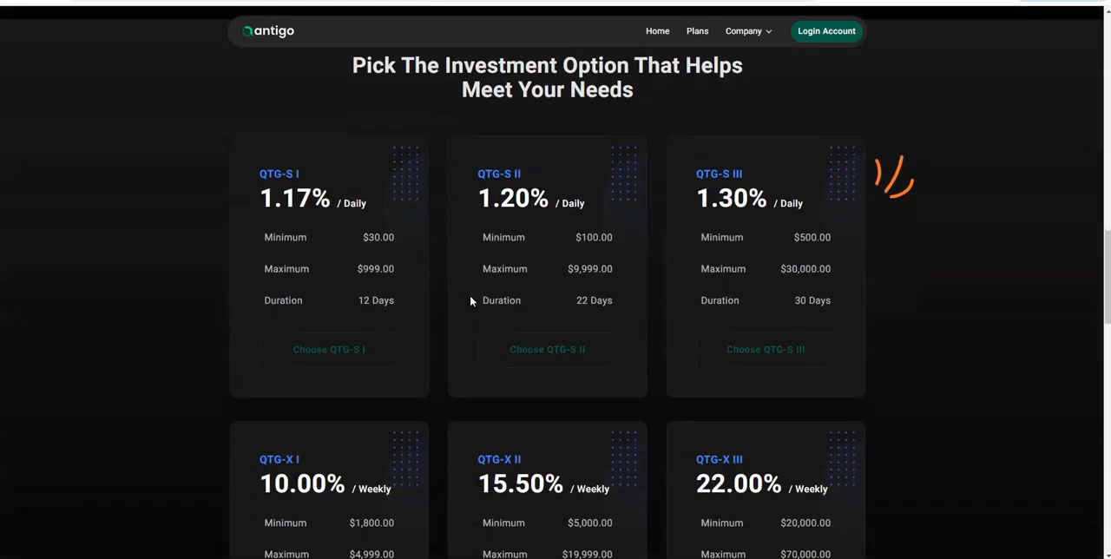
scroll(down, 3)
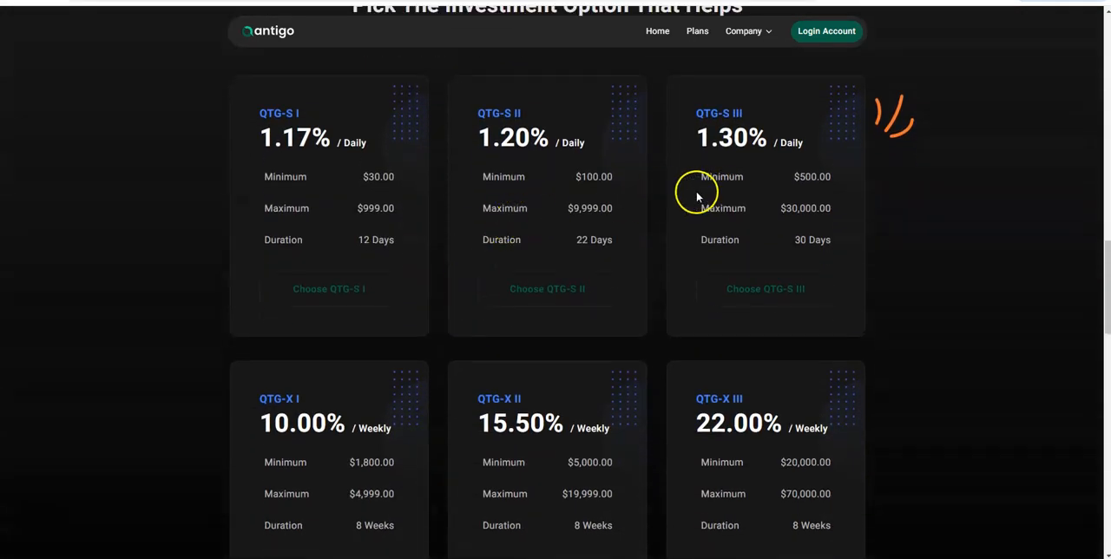
mouse_move(640, 170)
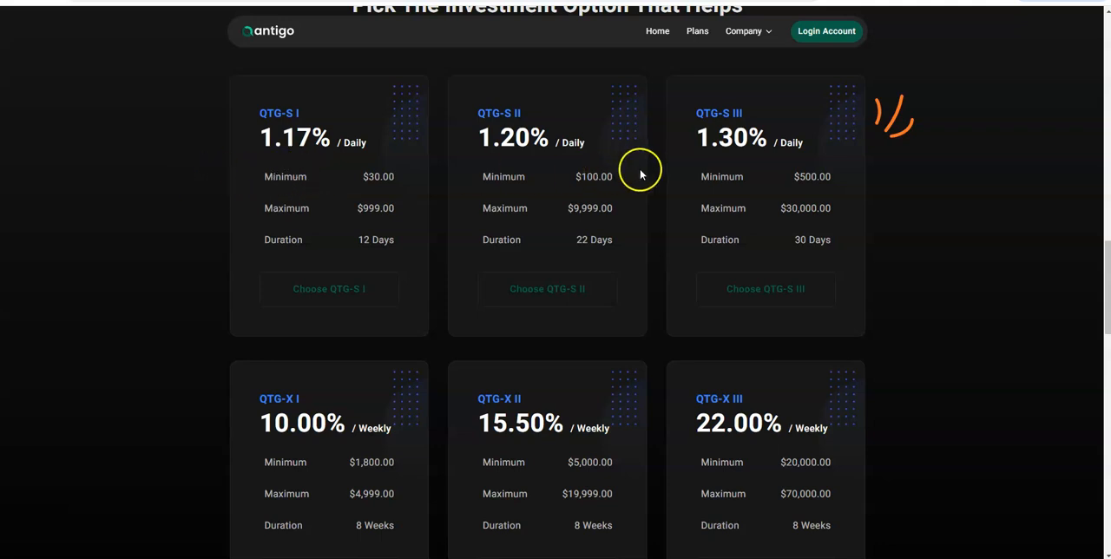
mouse_move(441, 158)
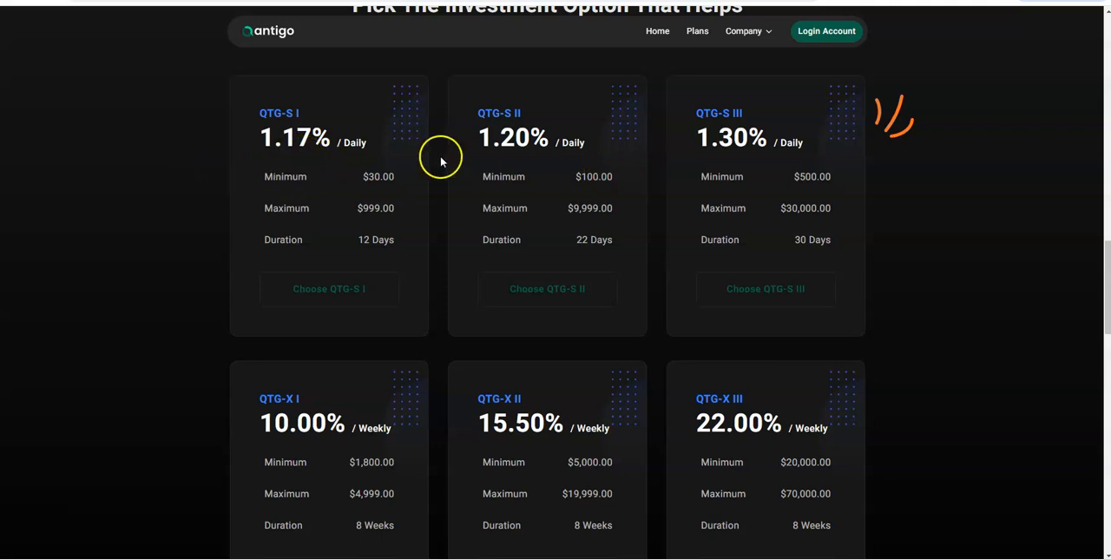
mouse_move(725, 161)
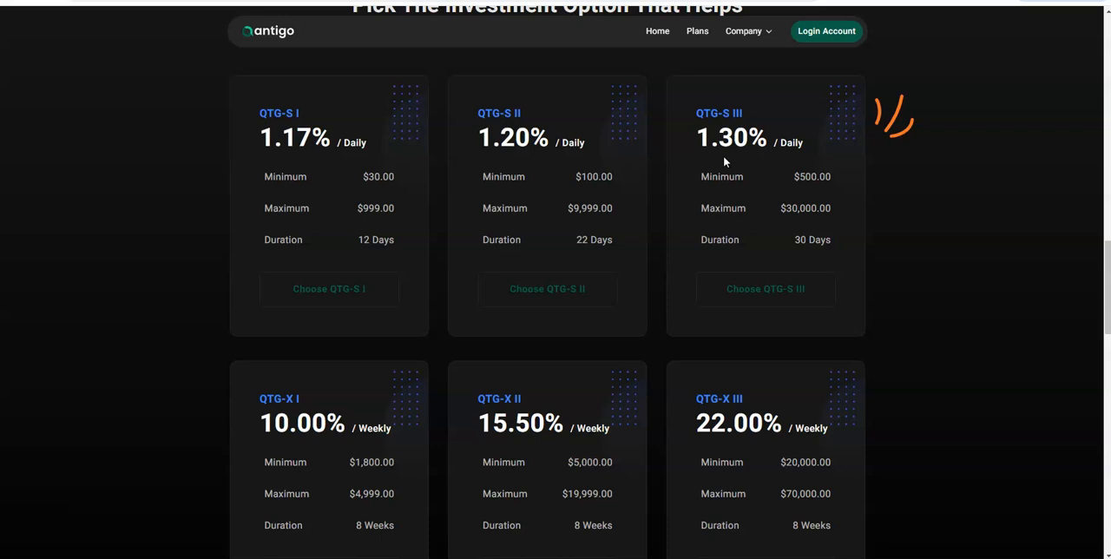
mouse_move(751, 149)
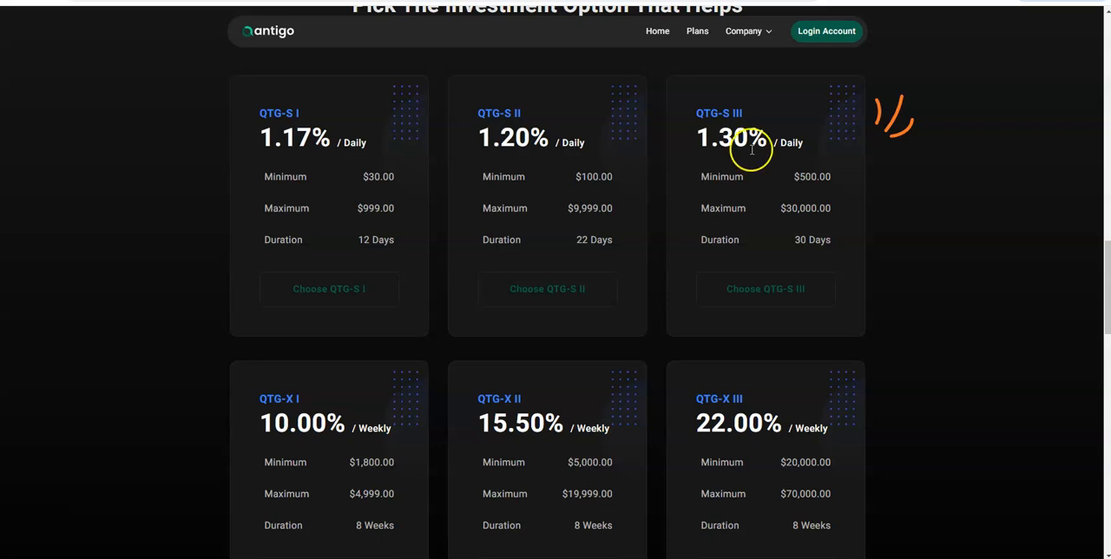
mouse_move(821, 87)
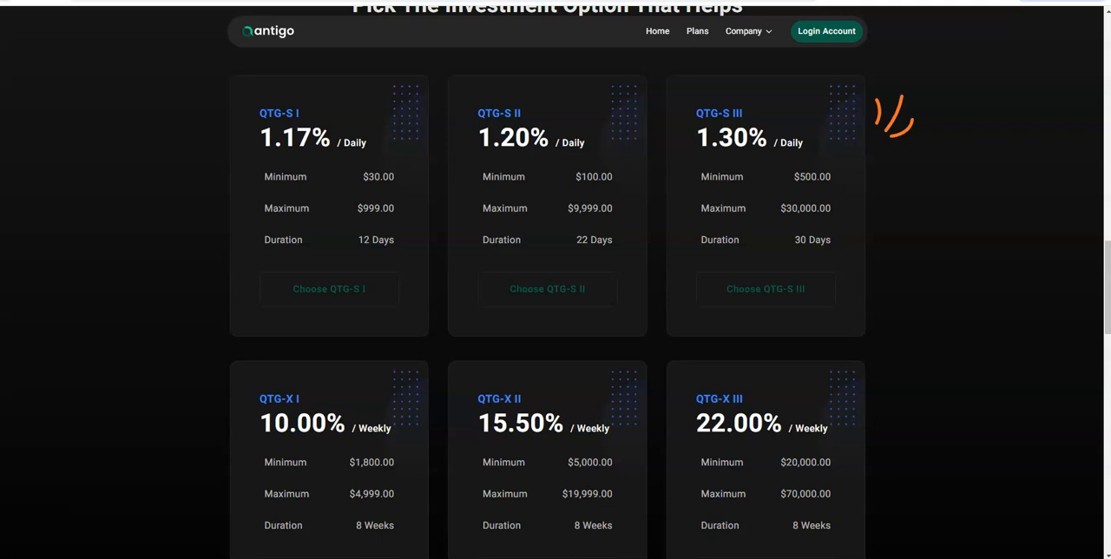
- Open the Qantigo account dashboard via Login Account in the top navigation
click(824, 30)
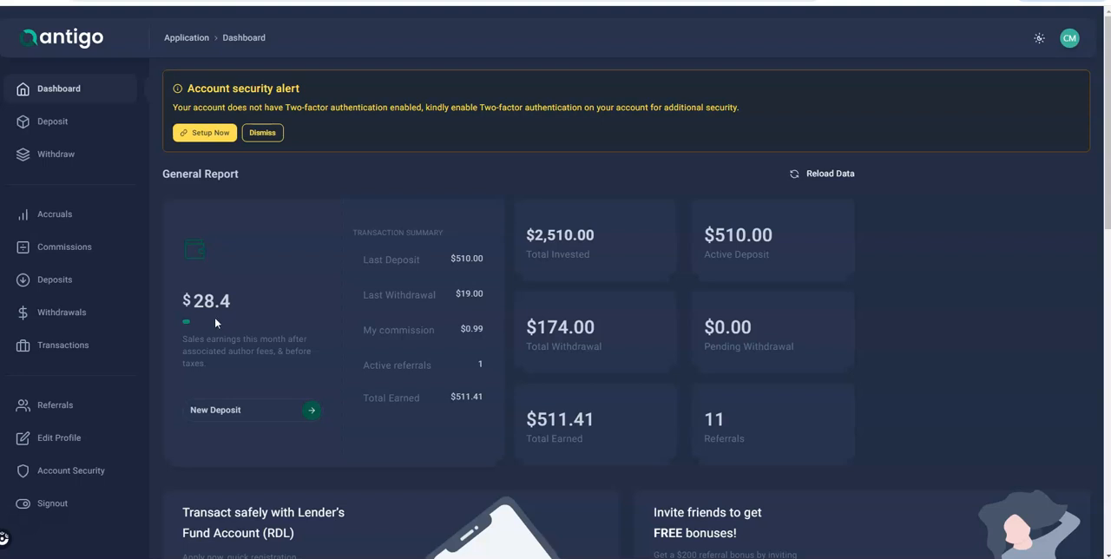
mouse_move(55, 154)
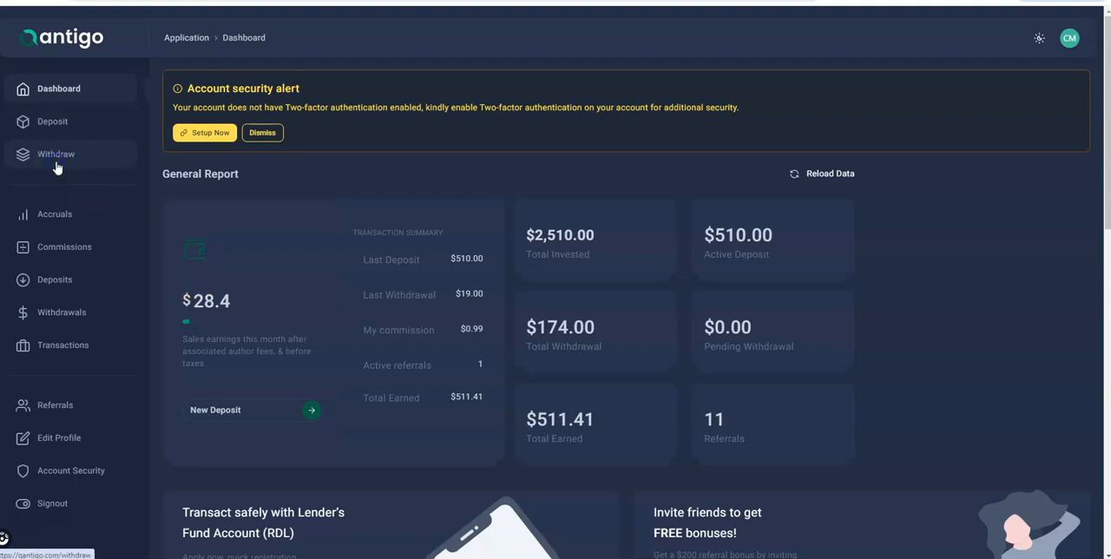
- Withdraw 27 via USDT TRC-20 (TRON) from the funds withdrawal page, leaving $0.41
click(56, 153)
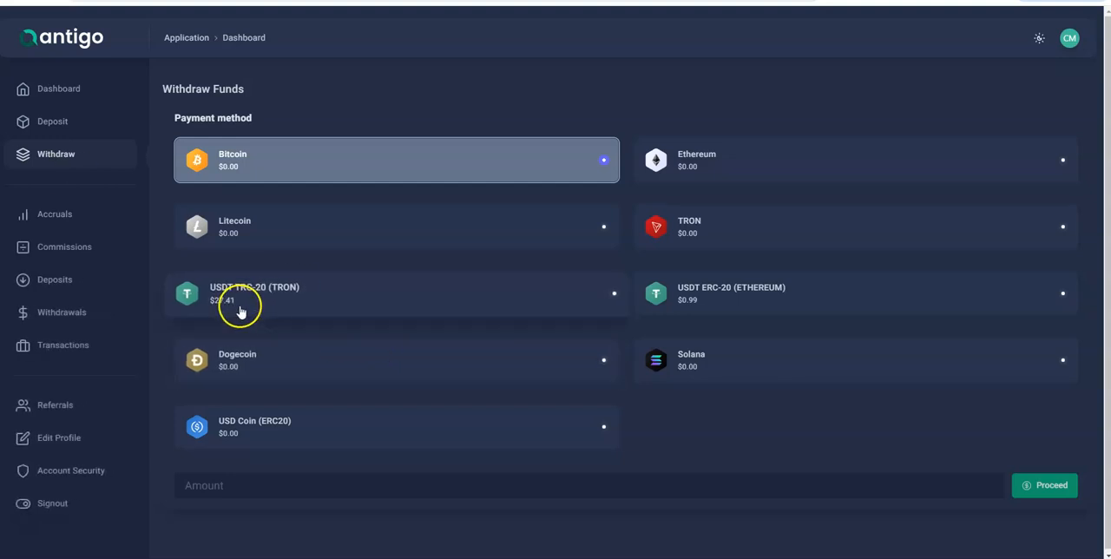
mouse_move(732, 305)
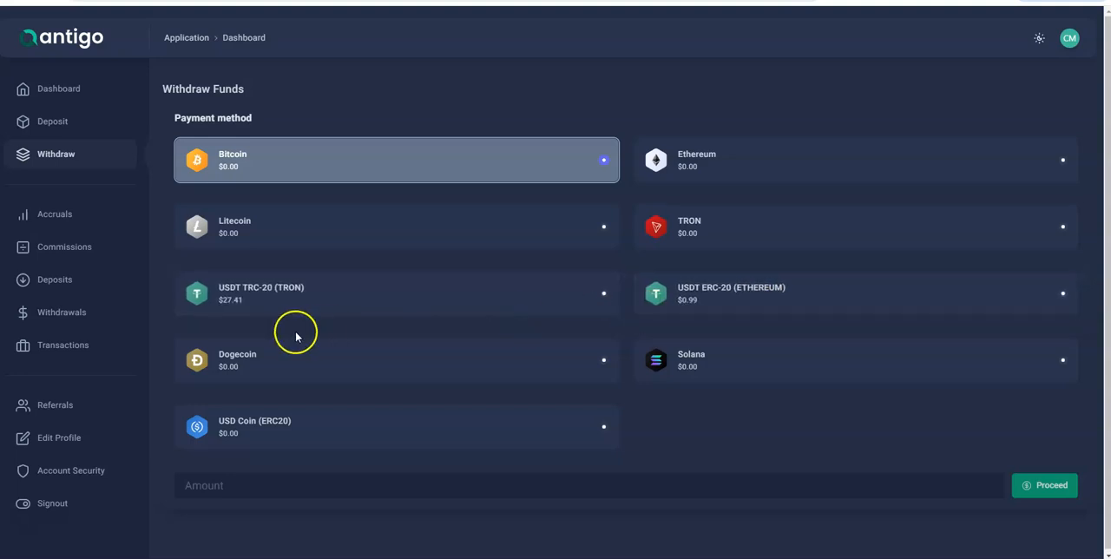
mouse_move(209, 301)
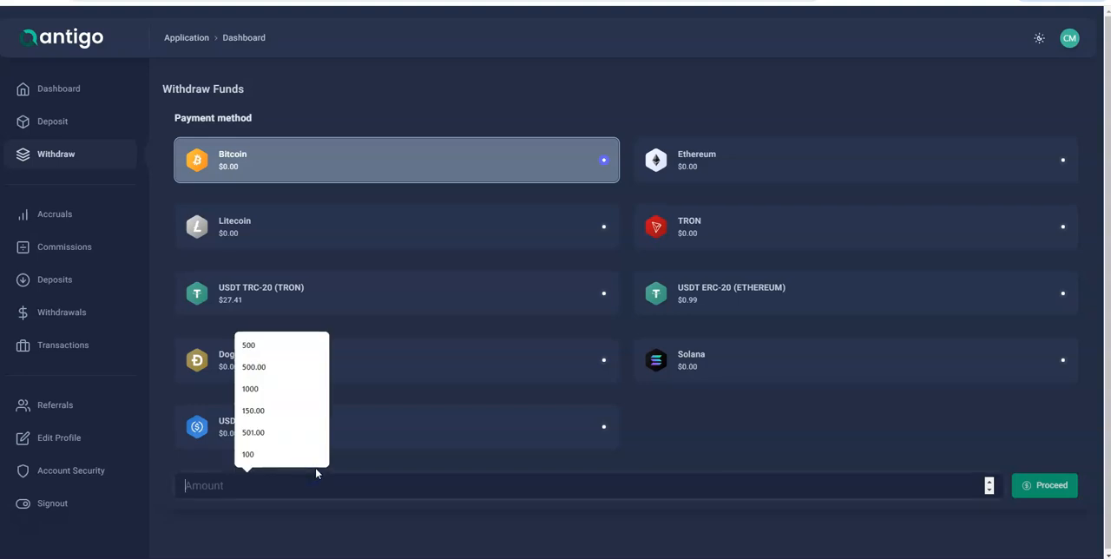
text(27.41)
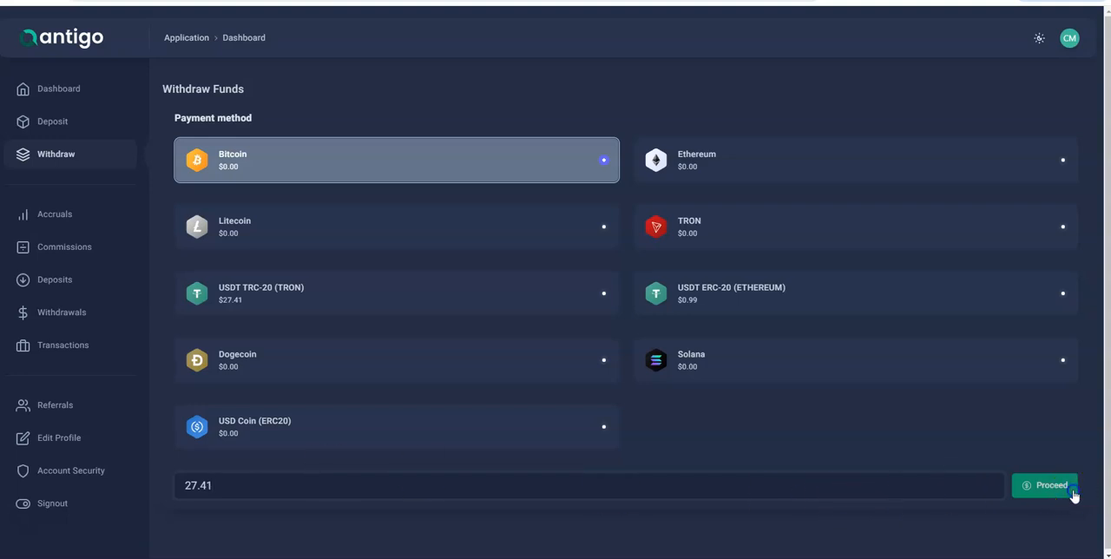
click(396, 293)
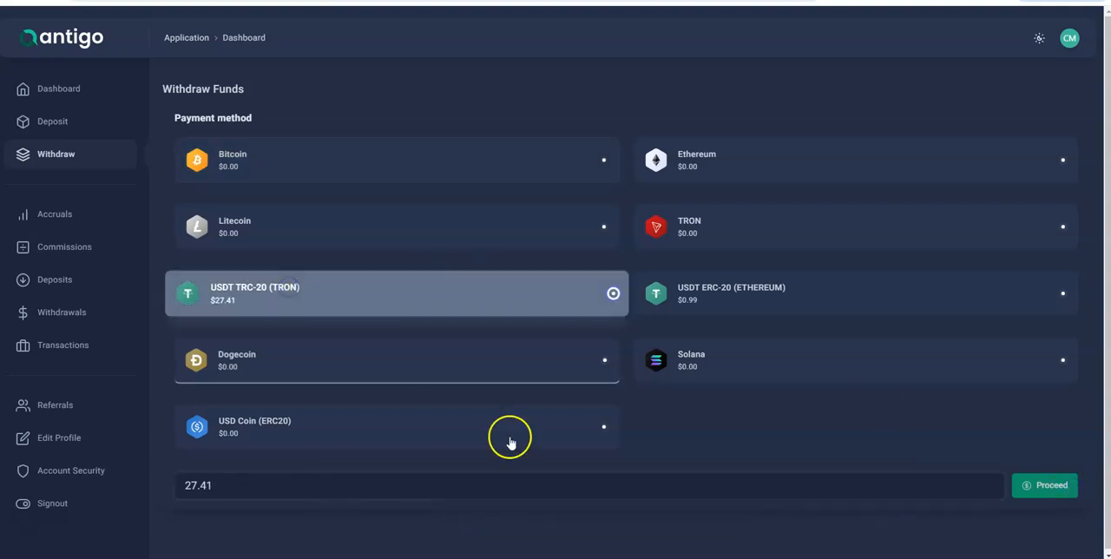
click(1045, 485)
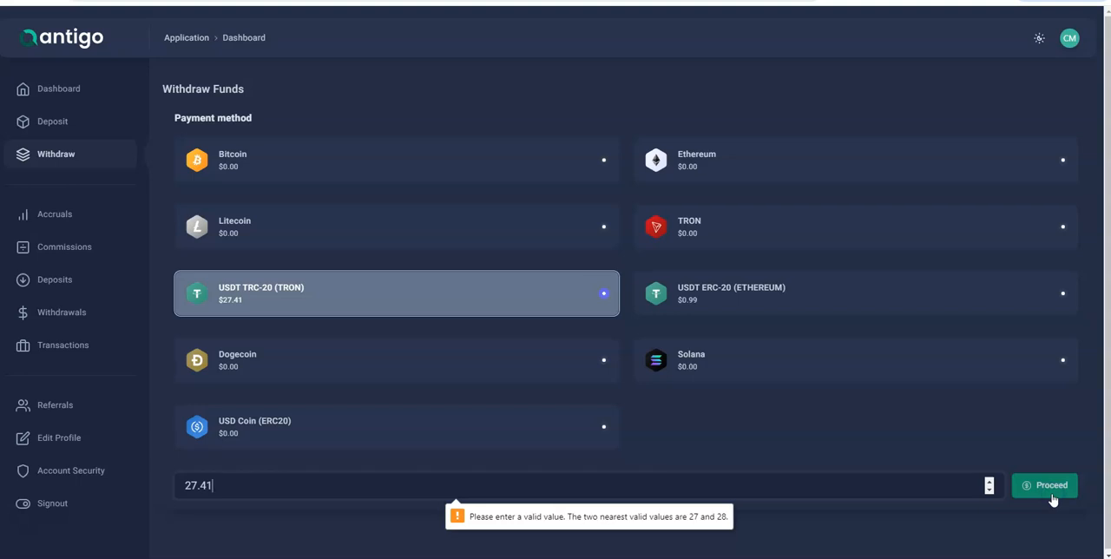
mouse_move(458, 485)
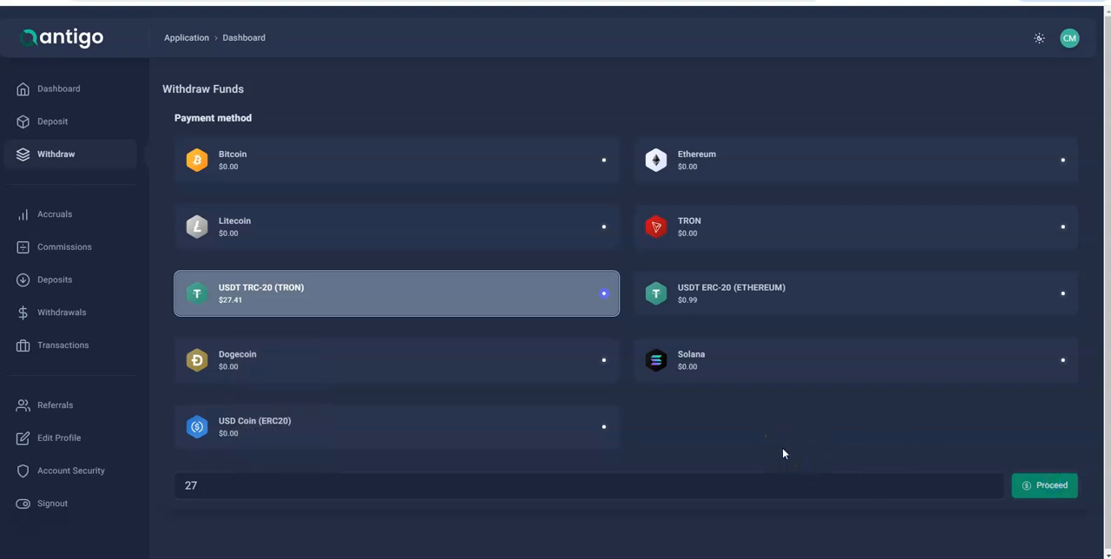
click(1043, 485)
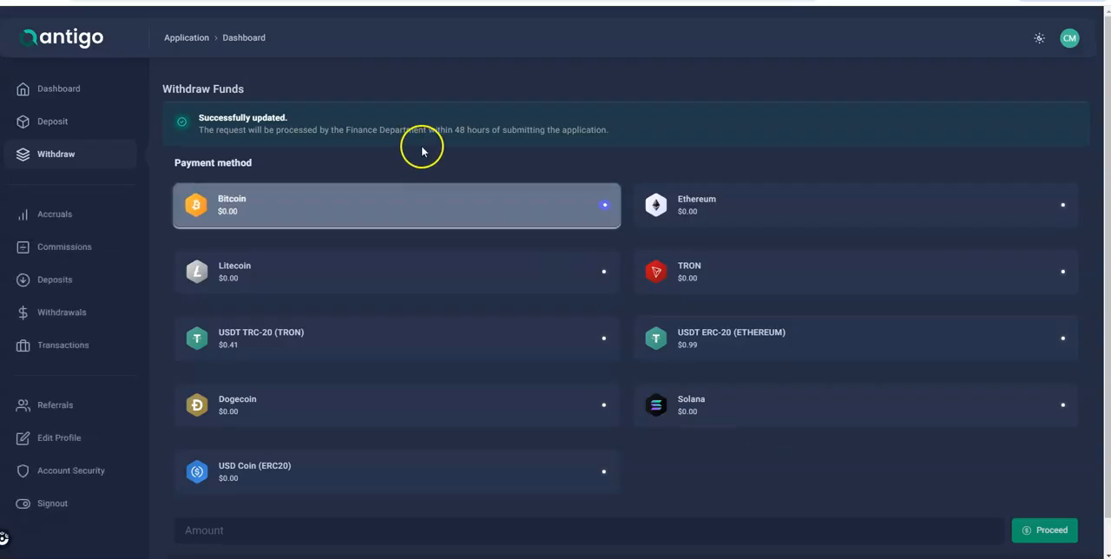
mouse_move(508, 150)
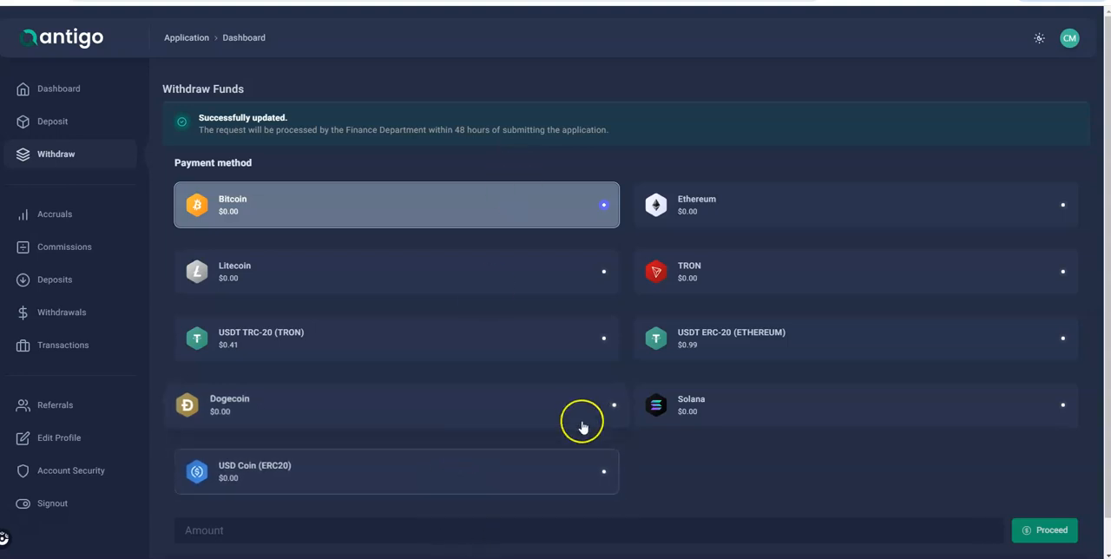
mouse_move(429, 143)
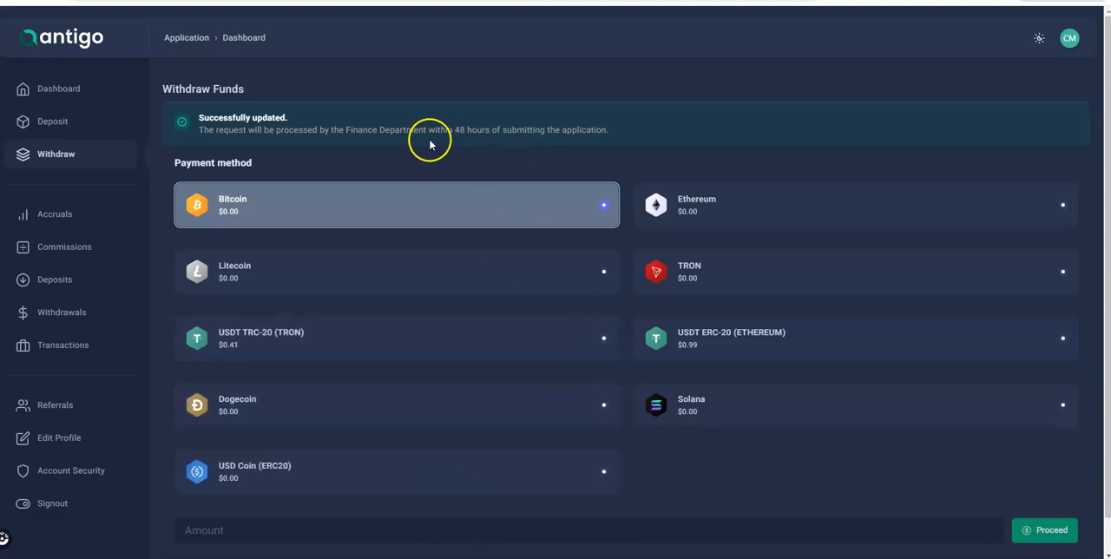
mouse_move(592, 158)
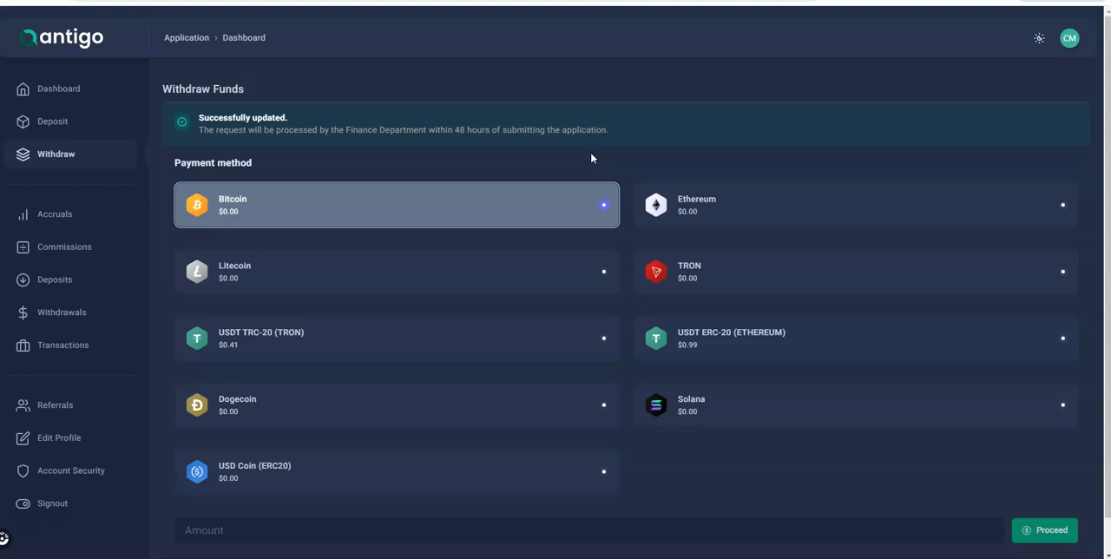
mouse_move(62, 344)
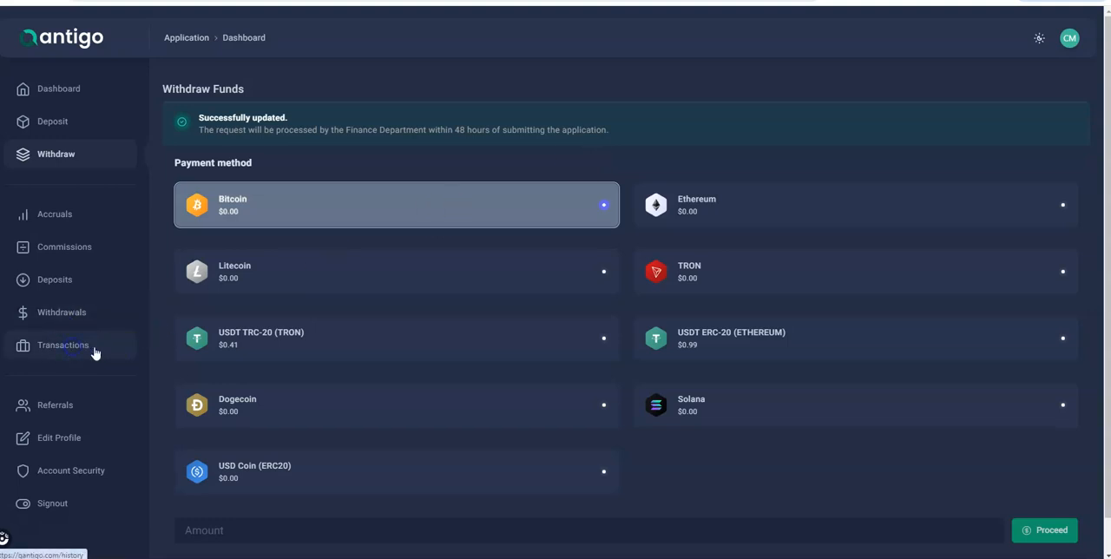
- Open Transactions to see the 27 USDT withdrawal listed as pending
click(63, 345)
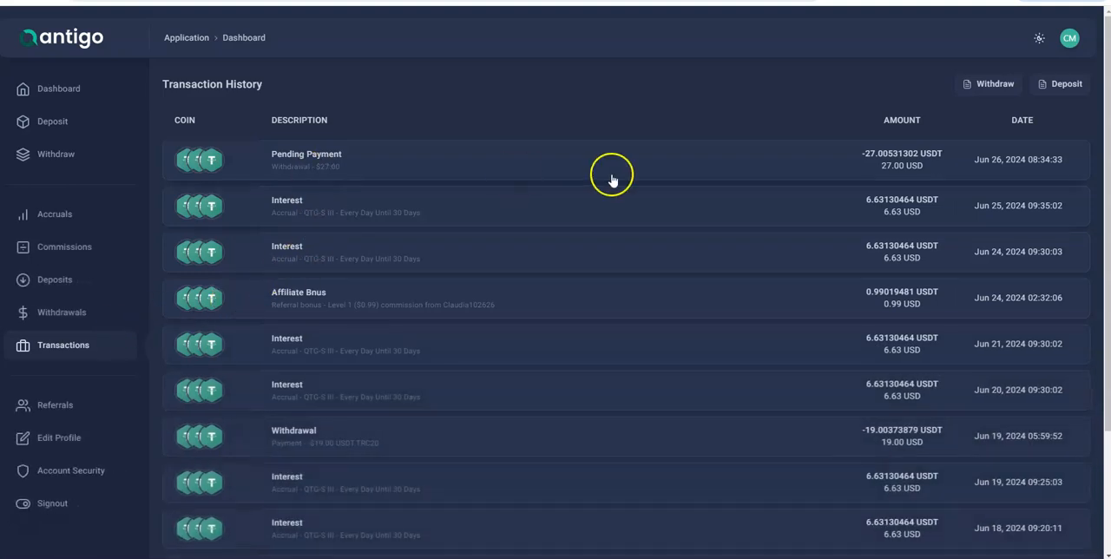
mouse_move(338, 456)
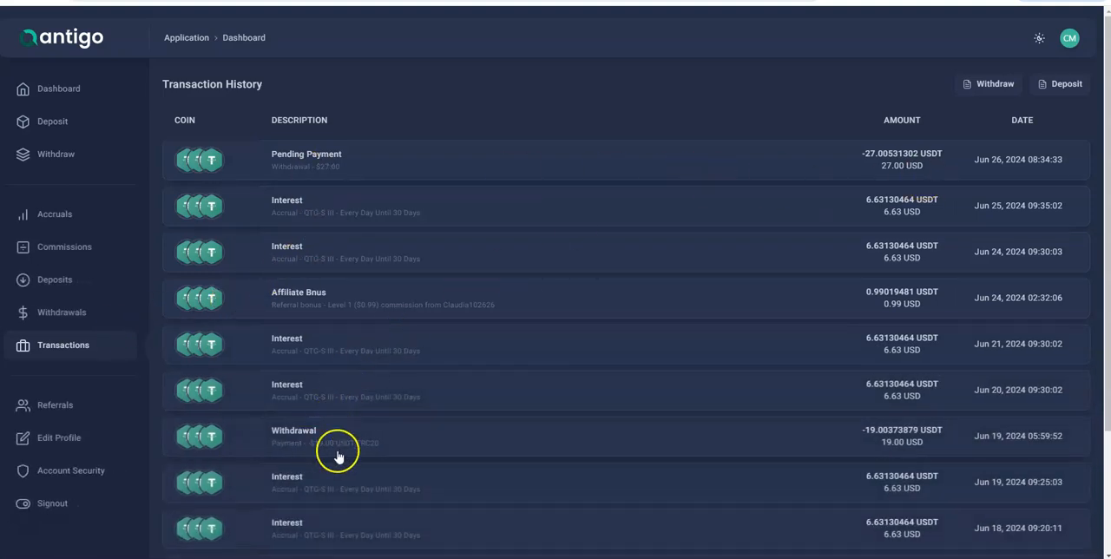
mouse_move(881, 456)
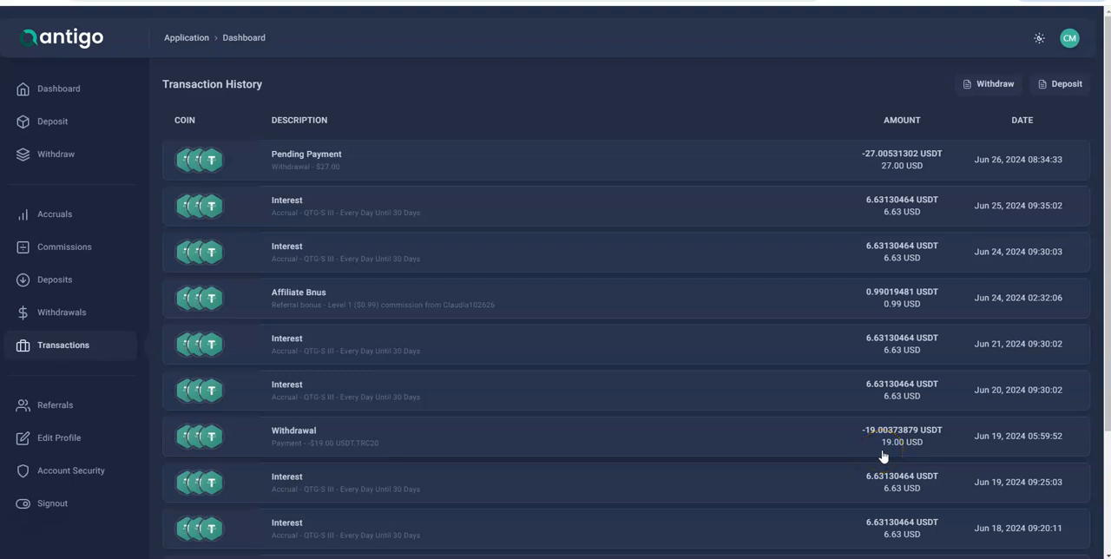
mouse_move(426, 293)
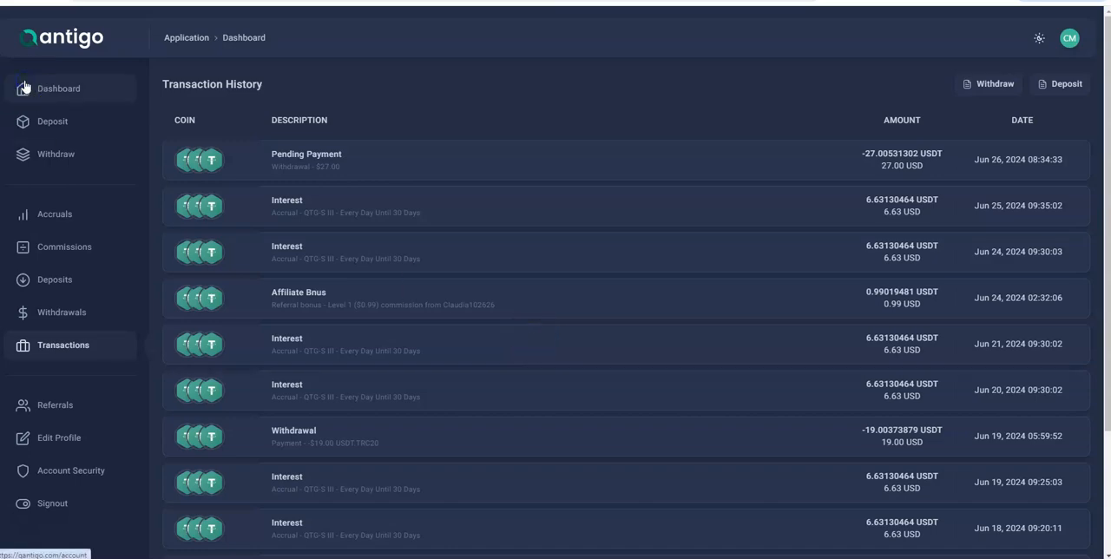
- Open the Dashboard to check the General Report showing $27.00 pending withdrawal
click(58, 87)
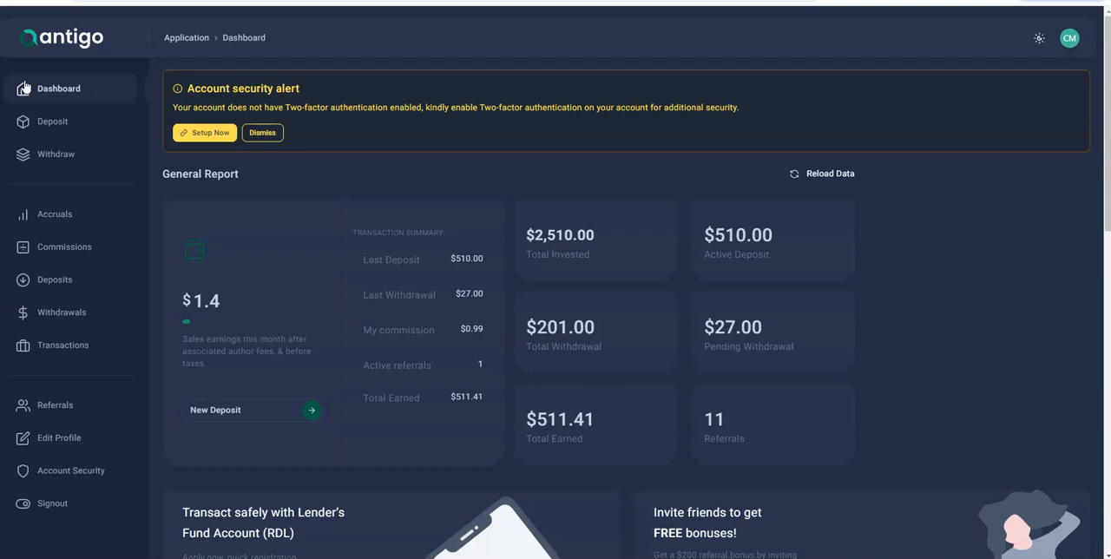
mouse_move(948, 410)
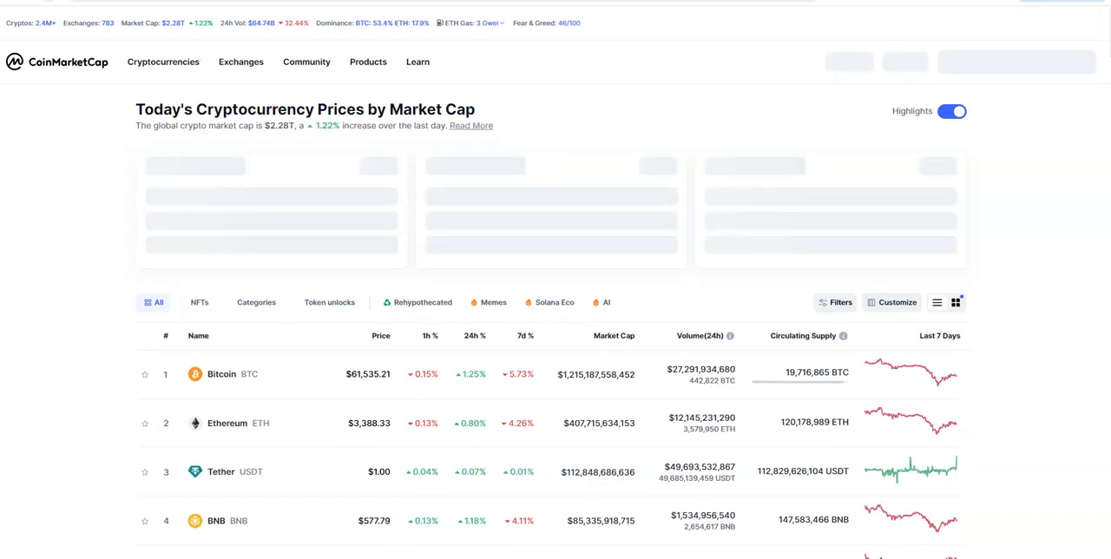
scroll(down, 3)
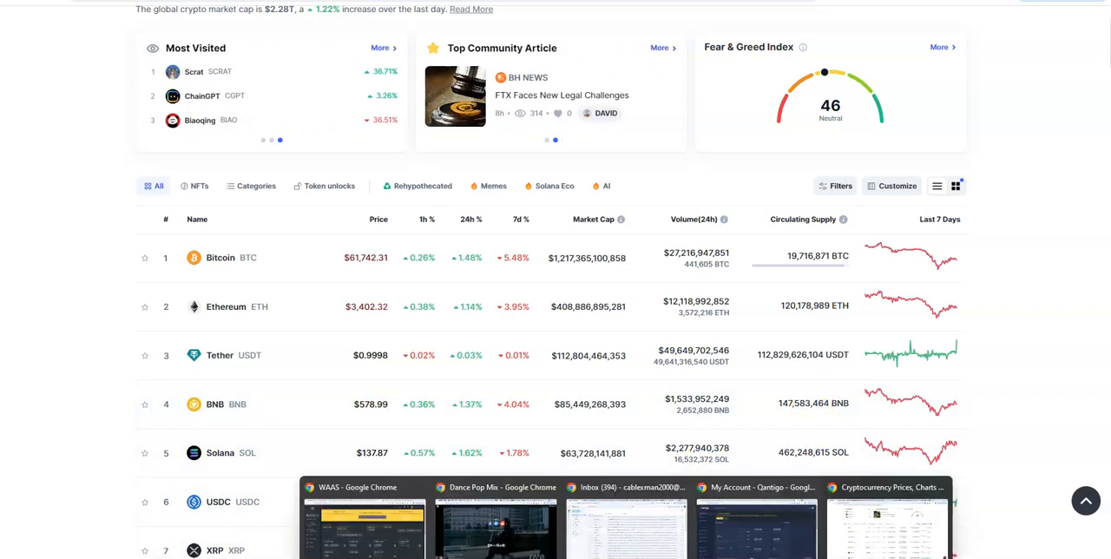
- Switch back to the My Account - Qantigo tab showing the $27.00 pending withdrawal
click(755, 487)
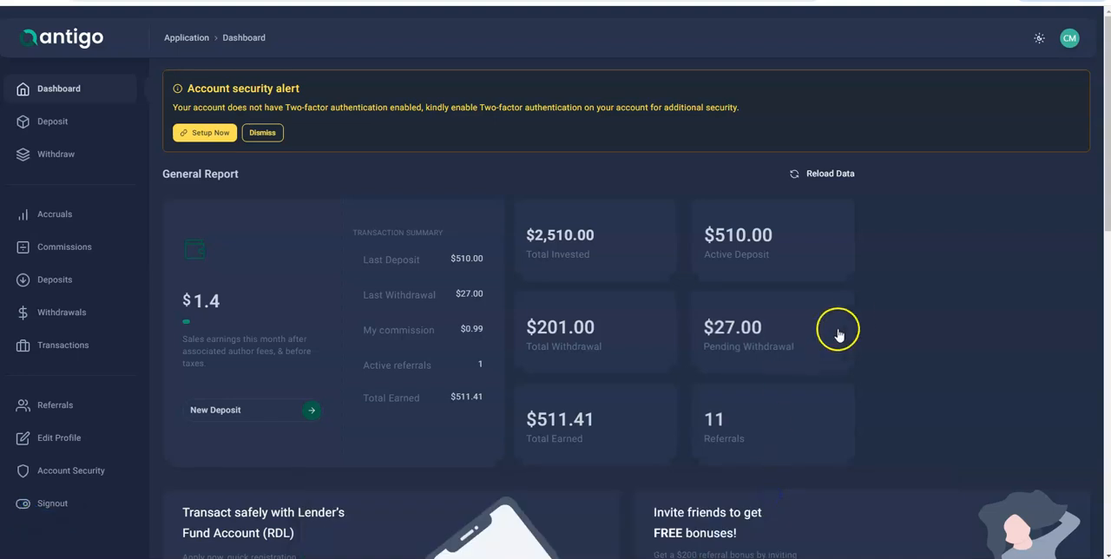
mouse_move(420, 192)
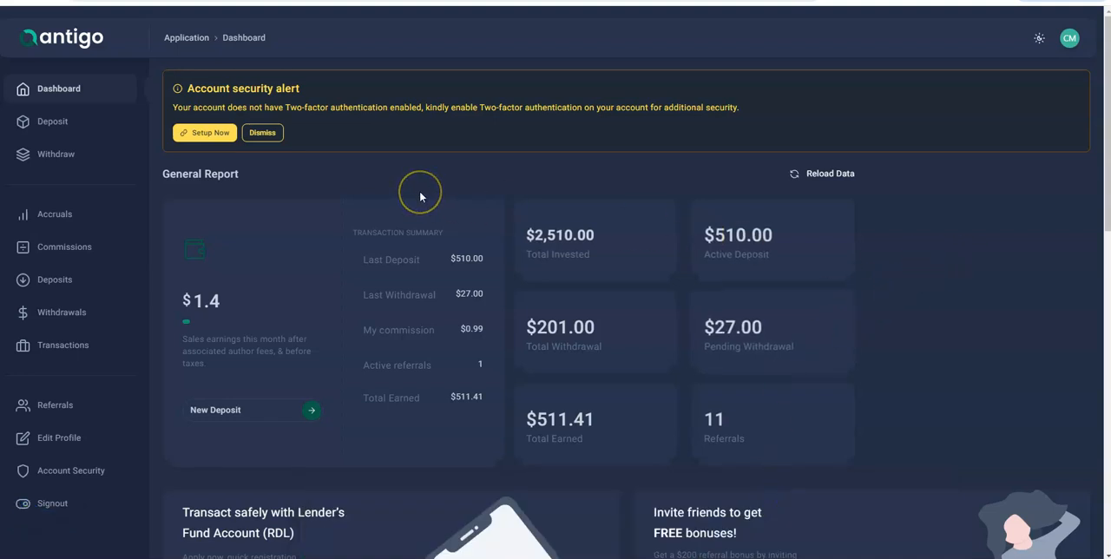
mouse_move(420, 192)
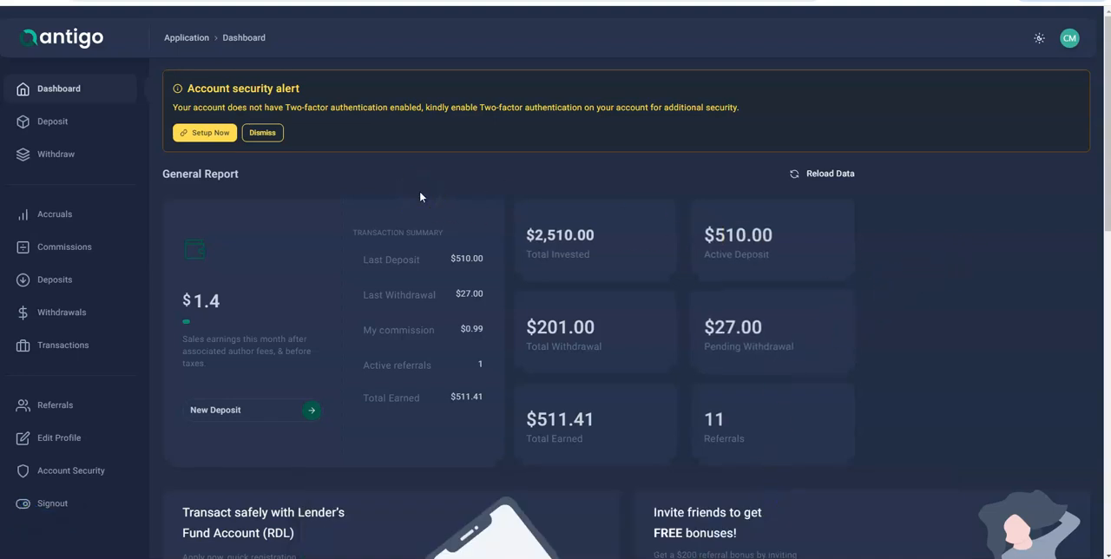